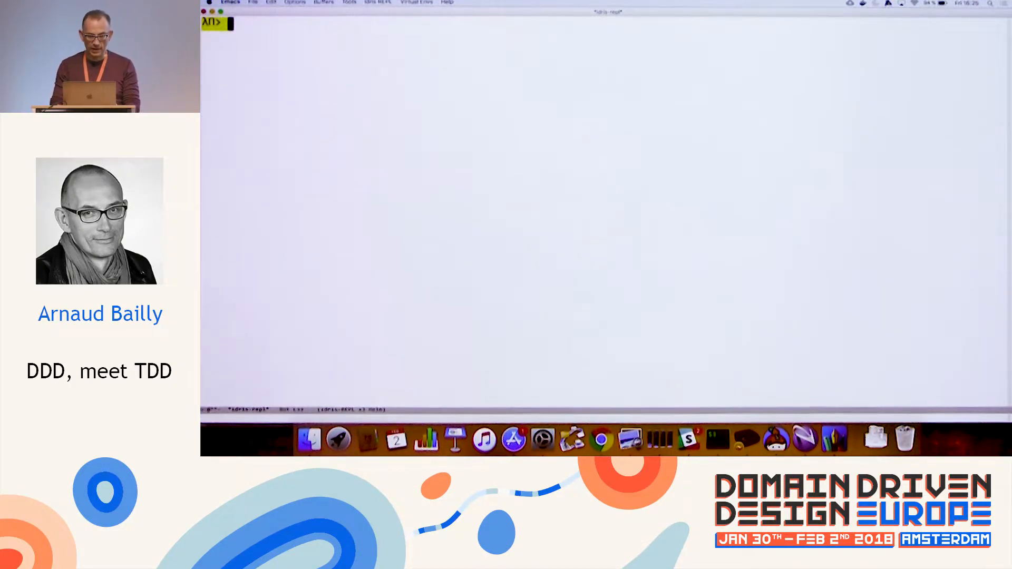
# Evaluate MkDate 2017 February 29 in the Idris REPL, triggering the LTE 29 28 type error
pyautogui.write('MkDate 2017 February 29')
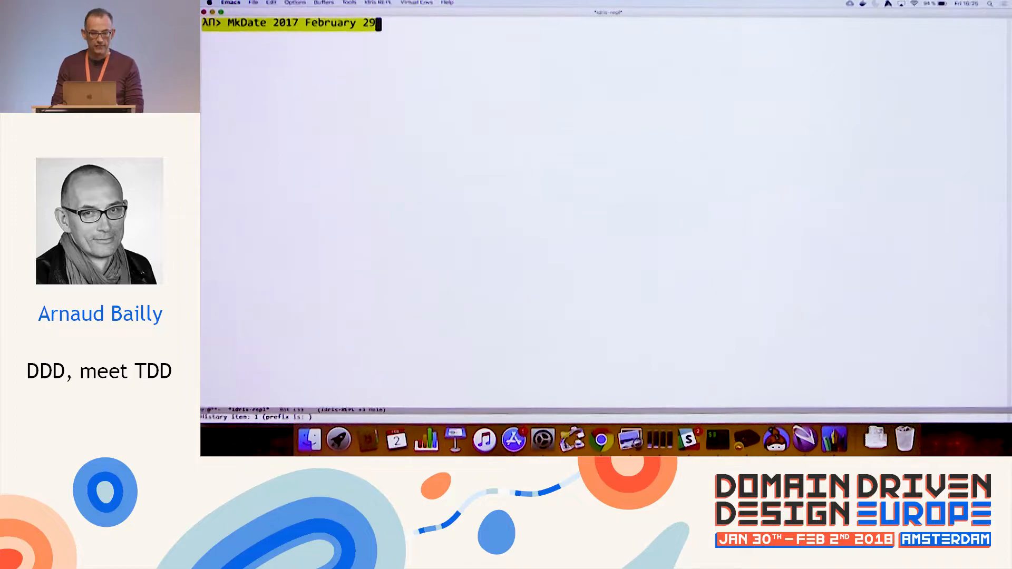
pyautogui.press('Return')
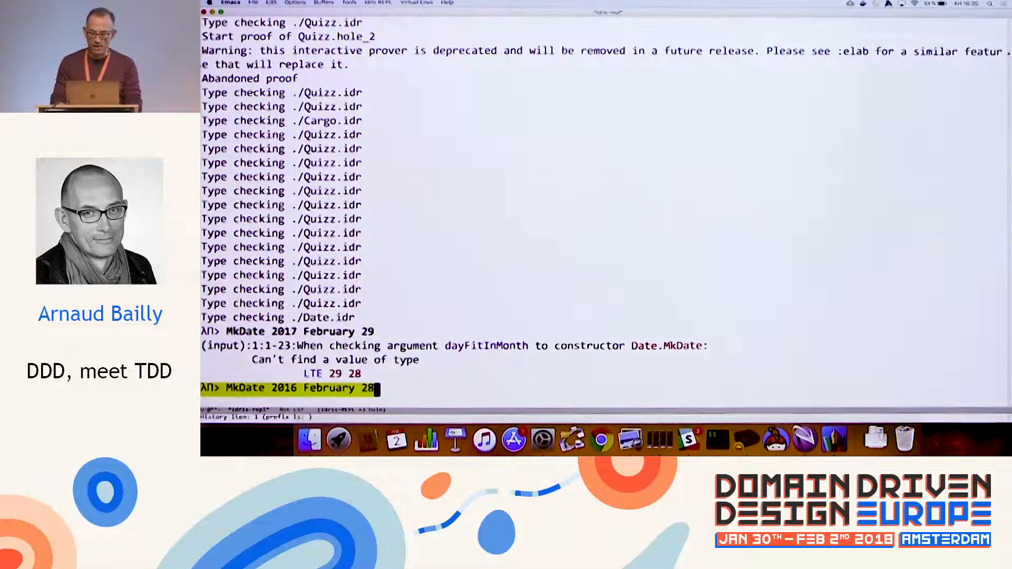
# Evaluate MkDate 2016 February 28 so the REPL accepts it as a valid date
pyautogui.press('Return')
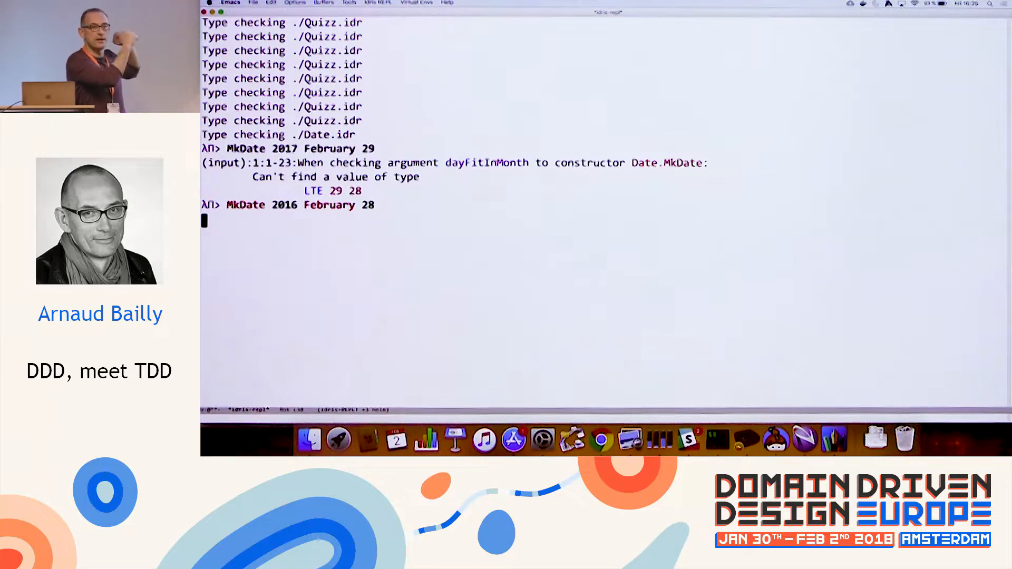
pyautogui.press('Return')
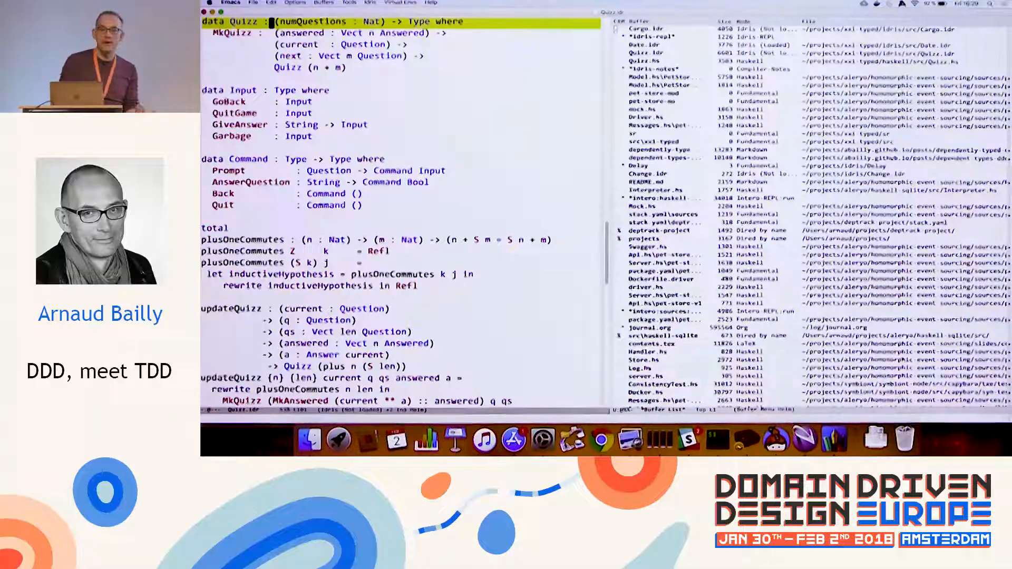
# Scroll Quizz.idr down to runCommand and select the 'case next of' line
pyautogui.scroll(-3)
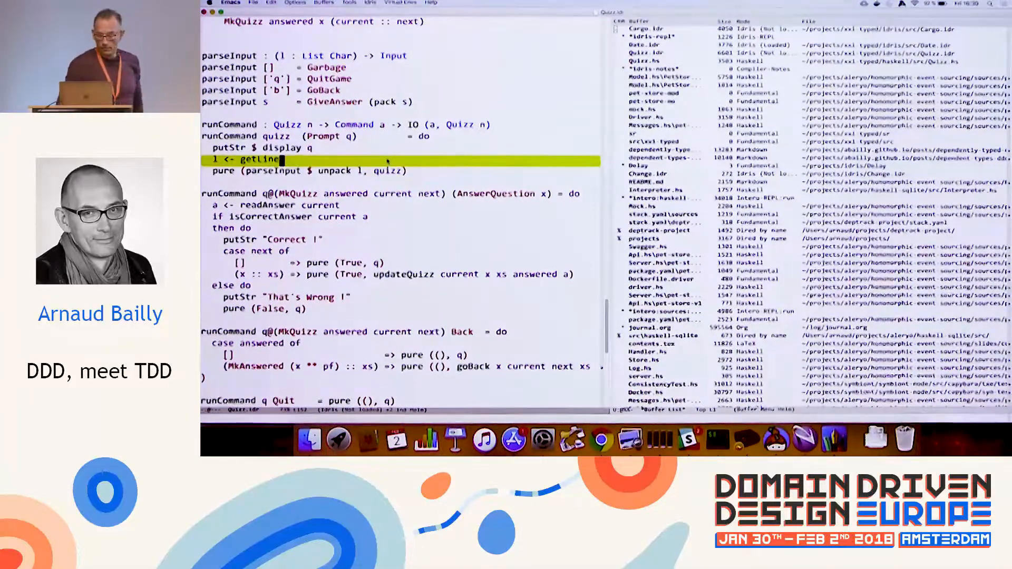
pyautogui.click(281, 251)
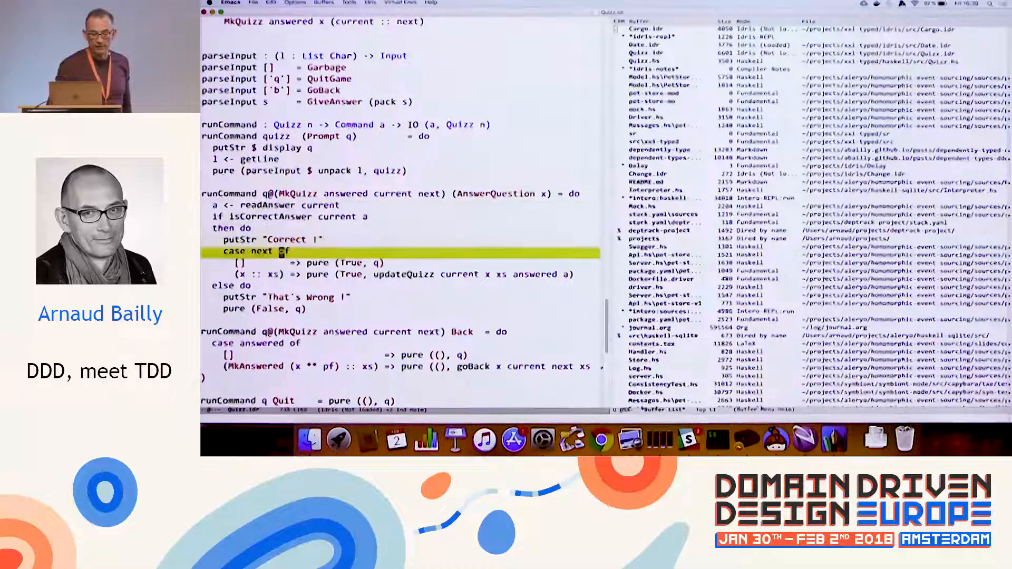